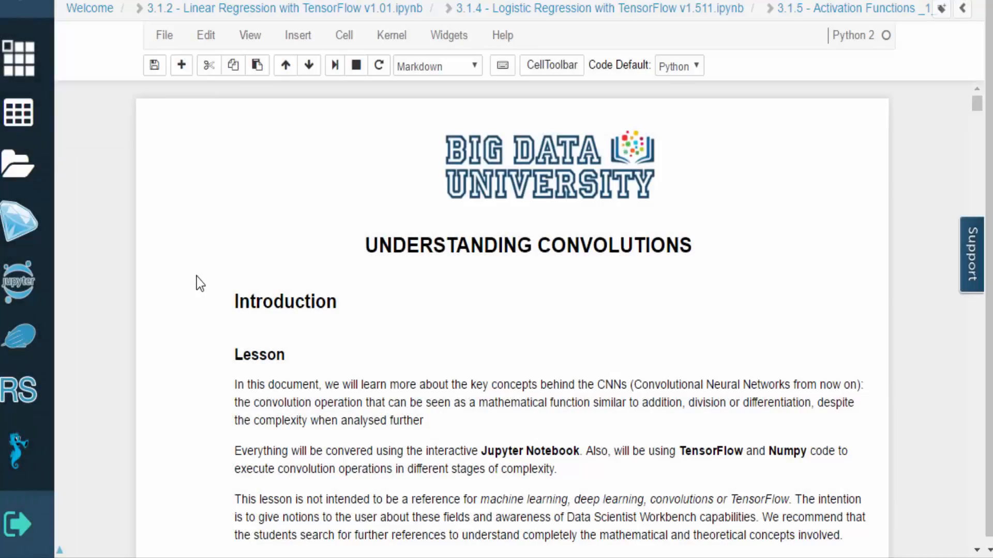
scroll("down", 3)
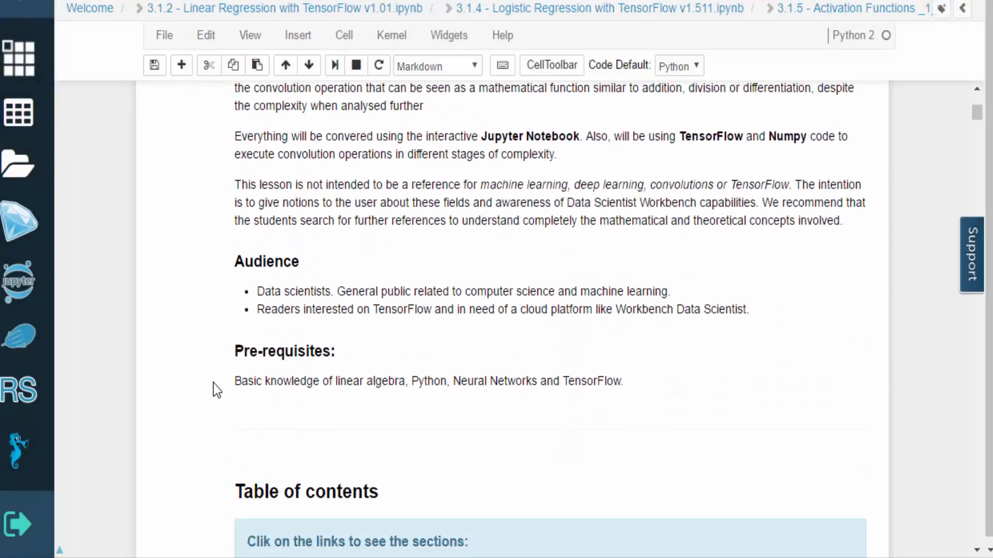
scroll("down", 3)
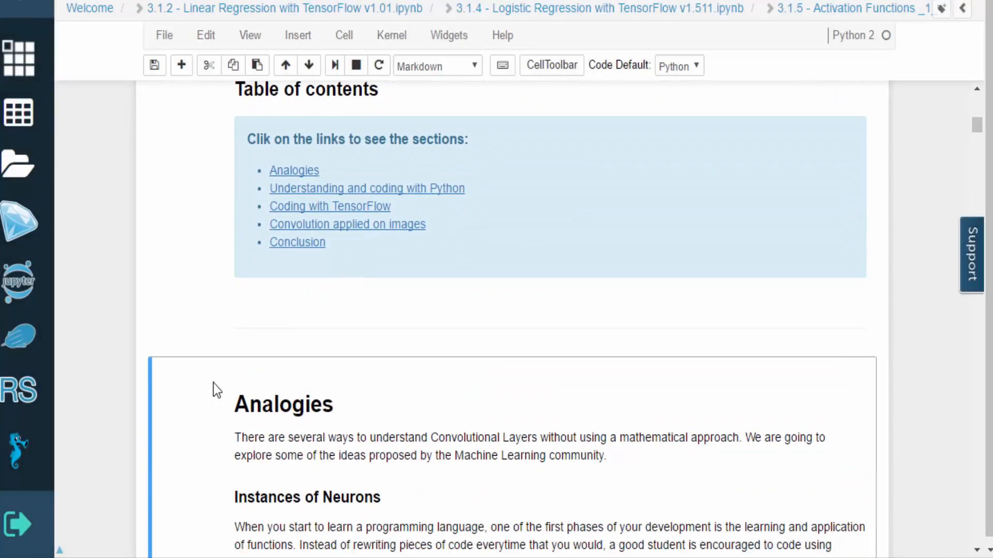
scroll("down", 3)
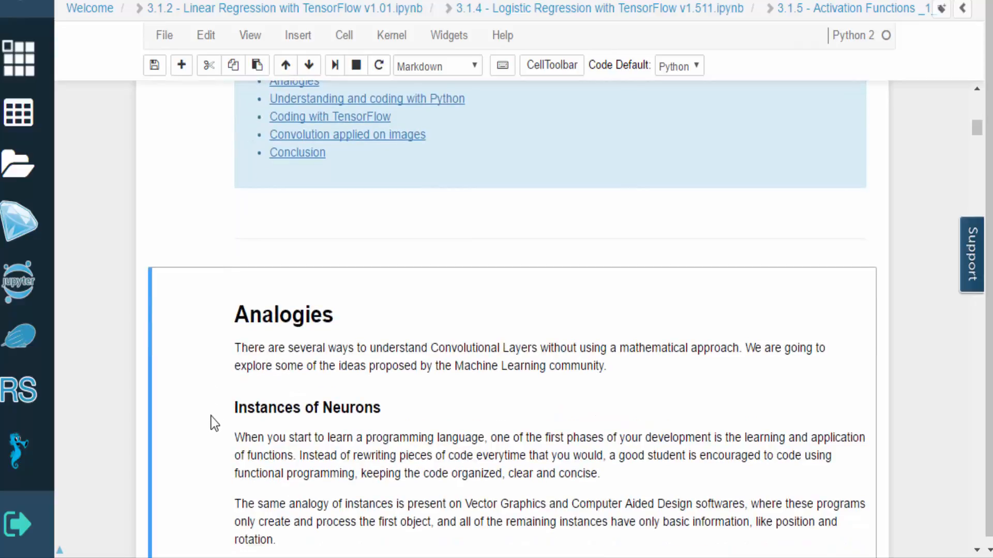
mouse_move(214, 435)
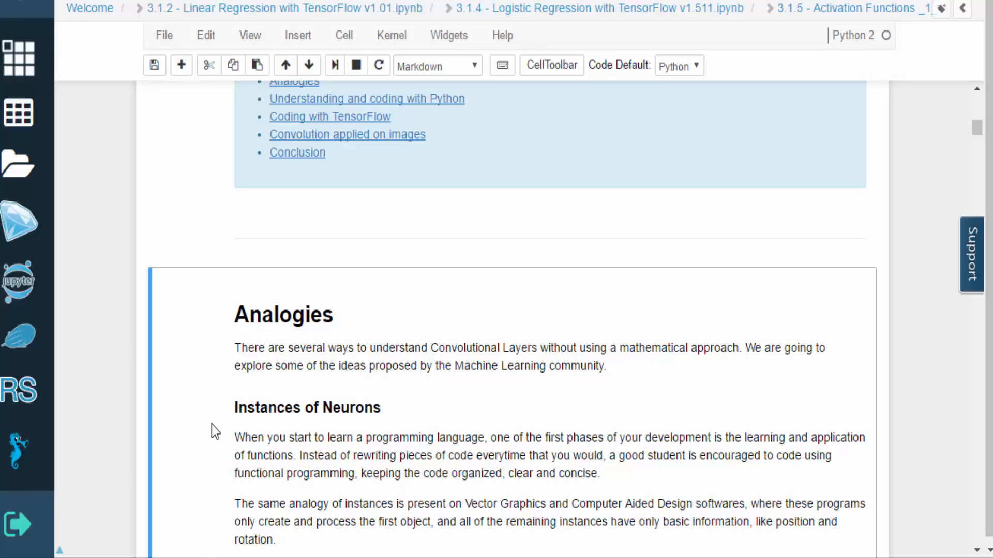
mouse_move(345, 431)
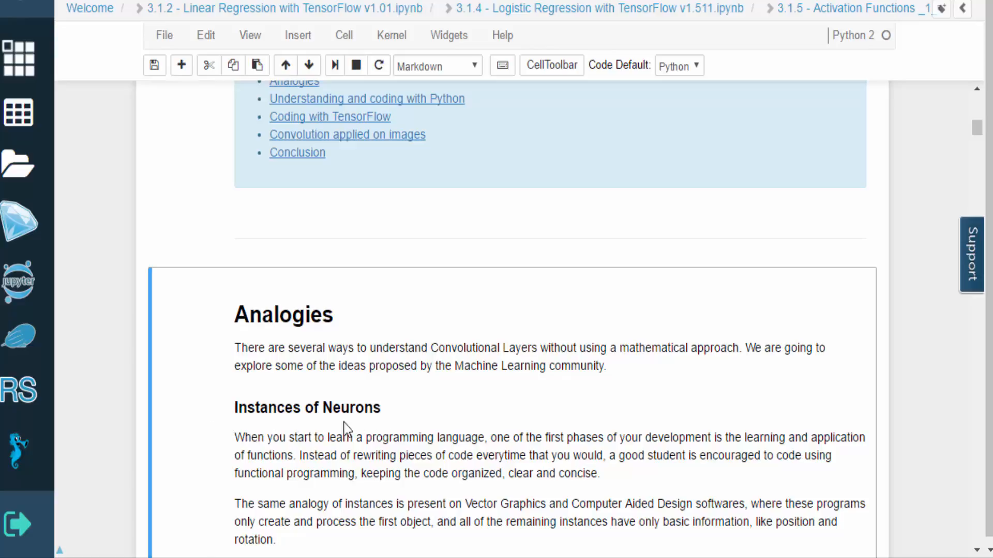
mouse_move(216, 479)
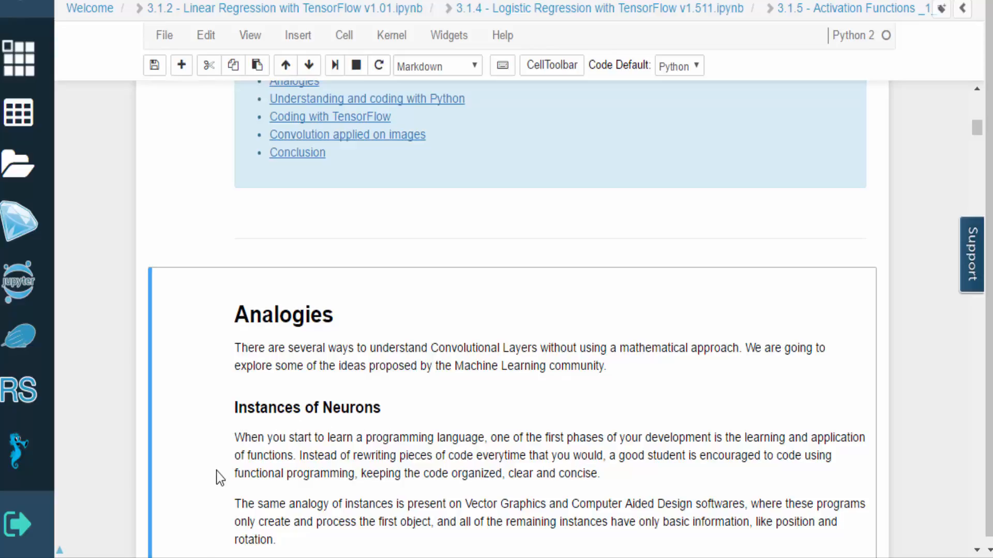
scroll("down", 3)
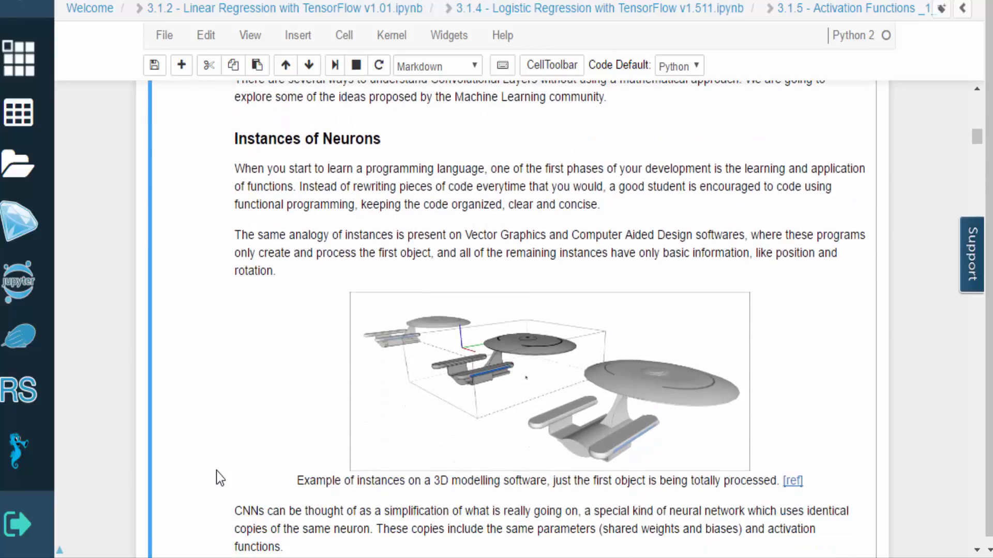
mouse_move(329, 417)
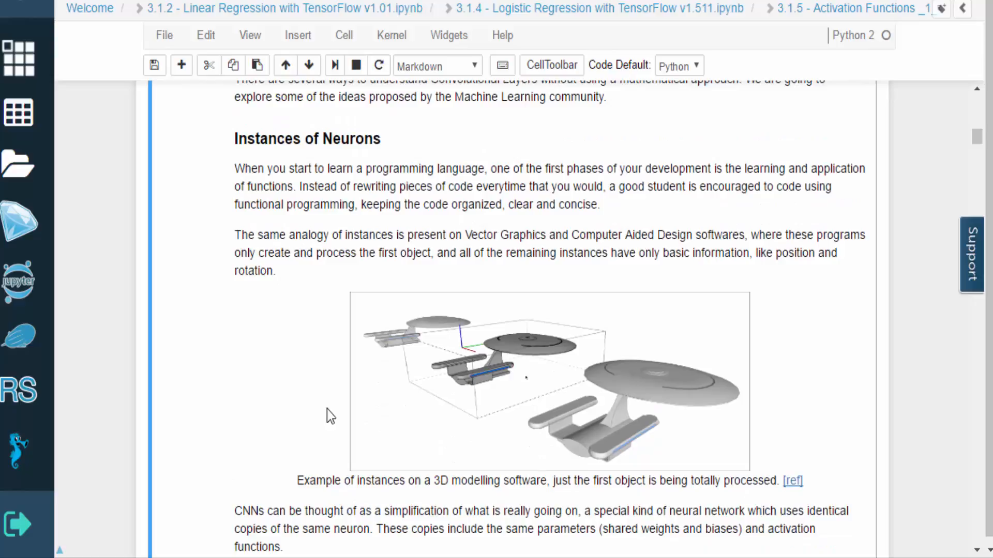
mouse_move(338, 399)
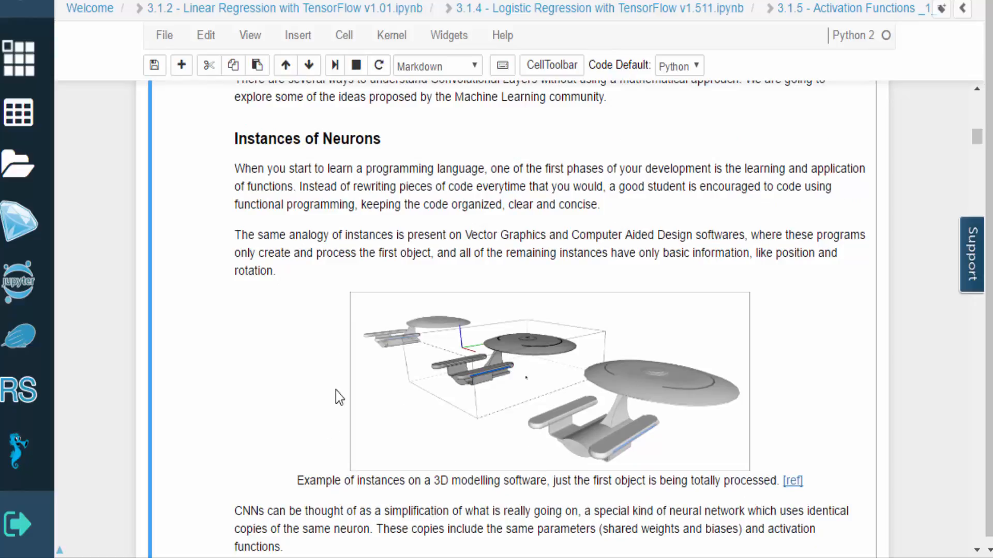
mouse_move(599, 468)
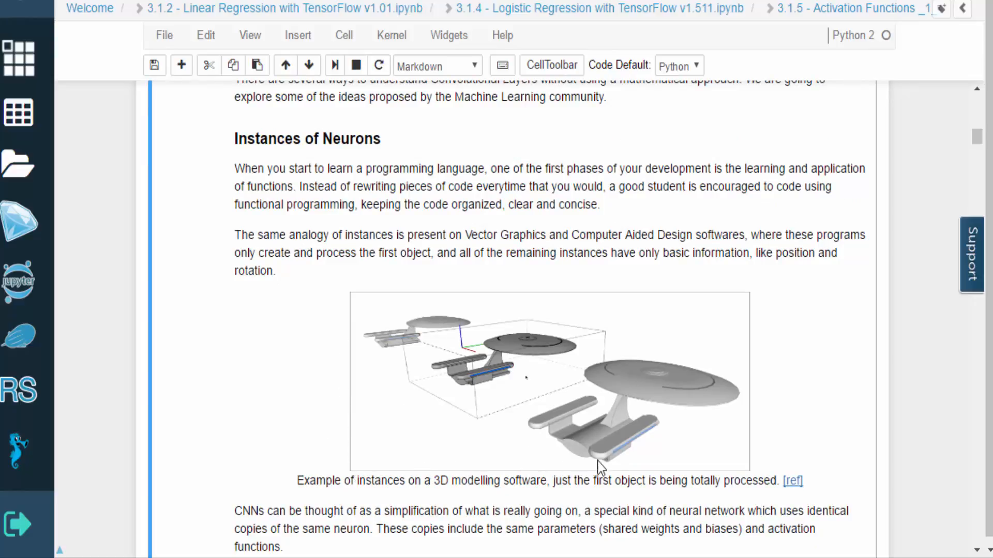
mouse_move(863, 556)
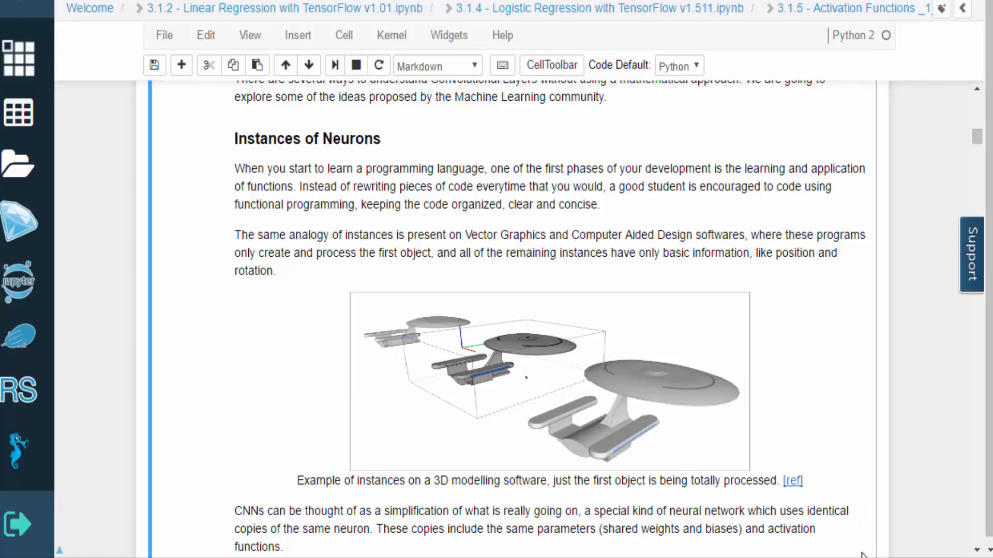
scroll("down", 3)
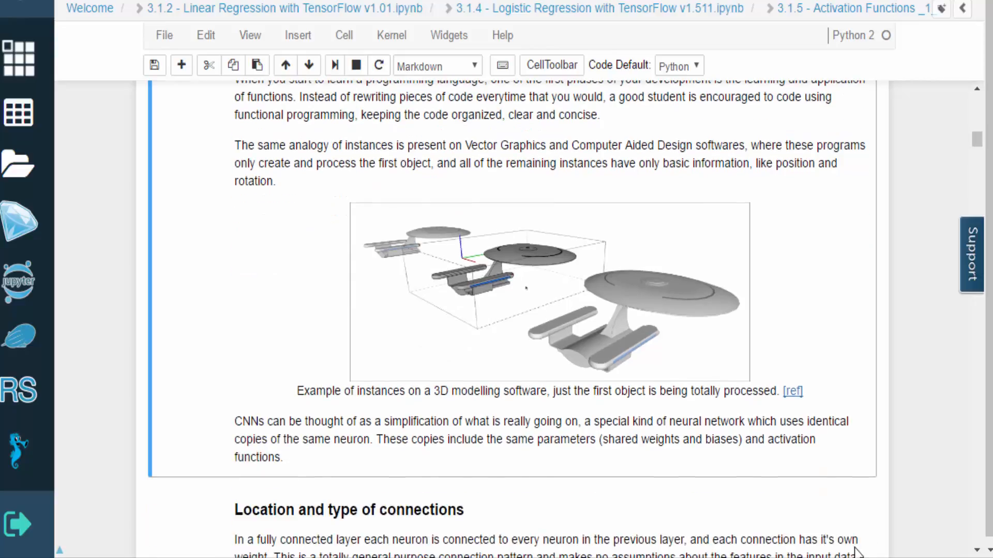
mouse_move(152, 489)
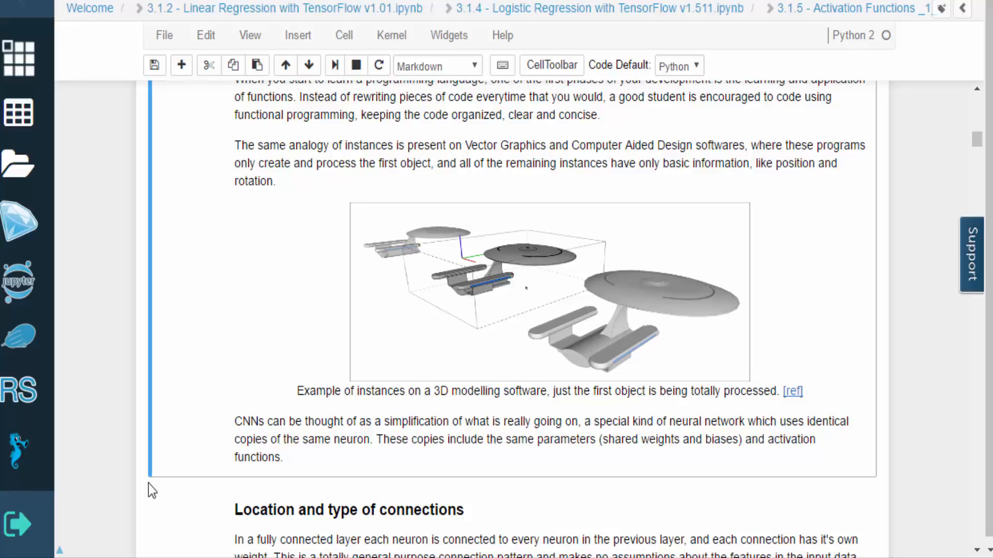
scroll("down", 3)
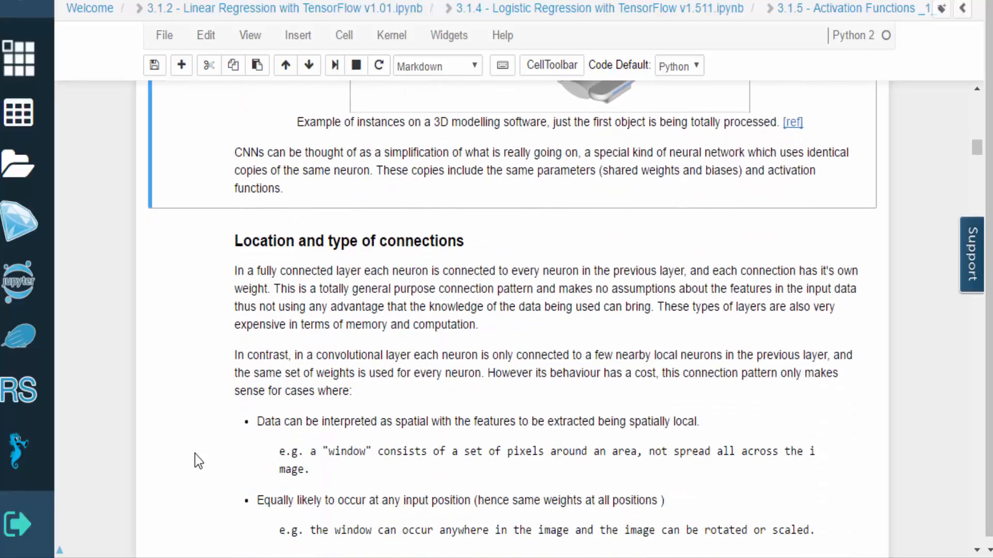
mouse_move(205, 315)
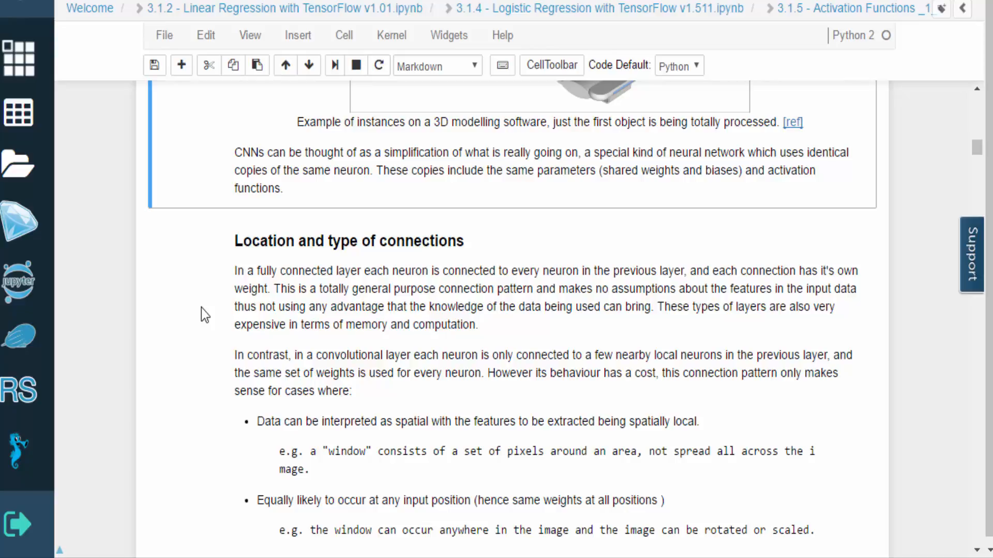
mouse_move(204, 315)
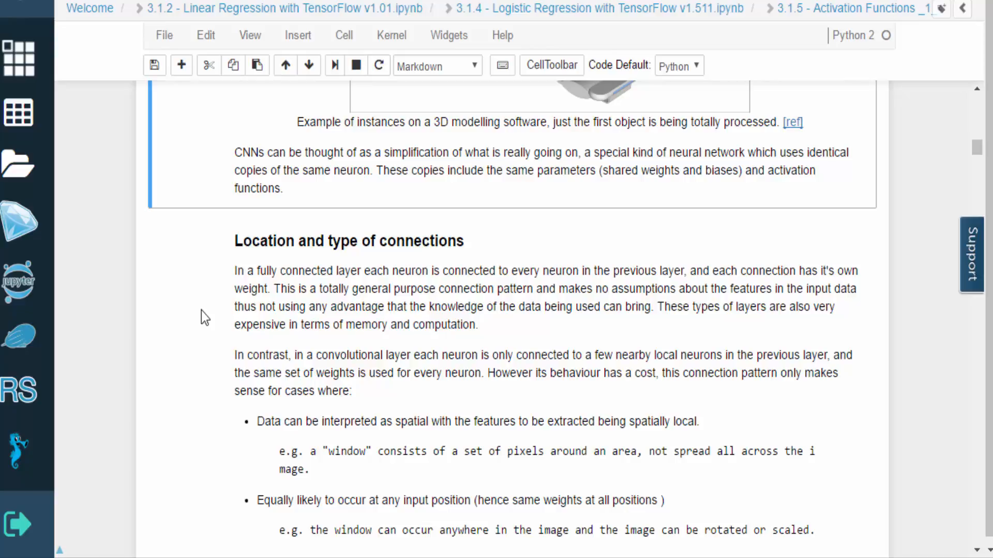
mouse_move(208, 362)
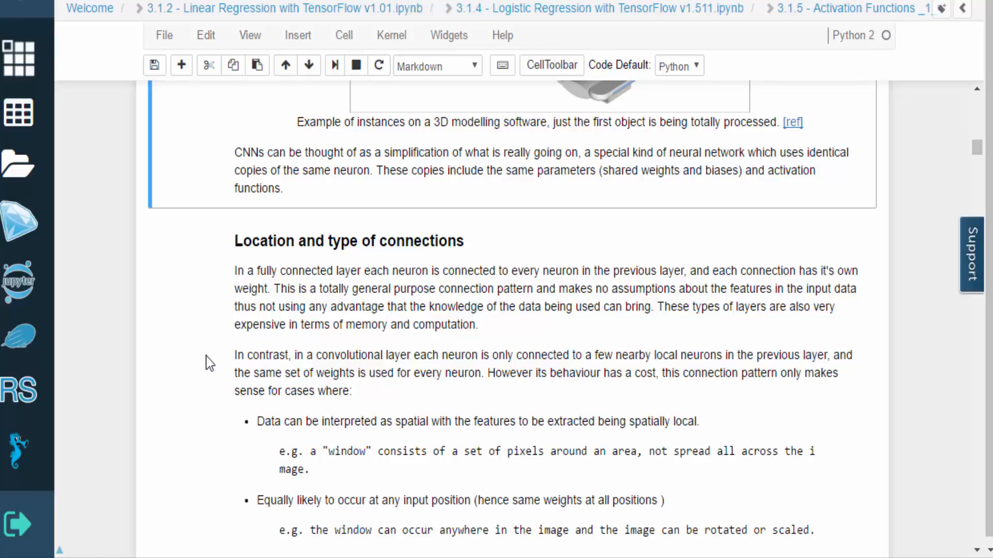
mouse_move(221, 384)
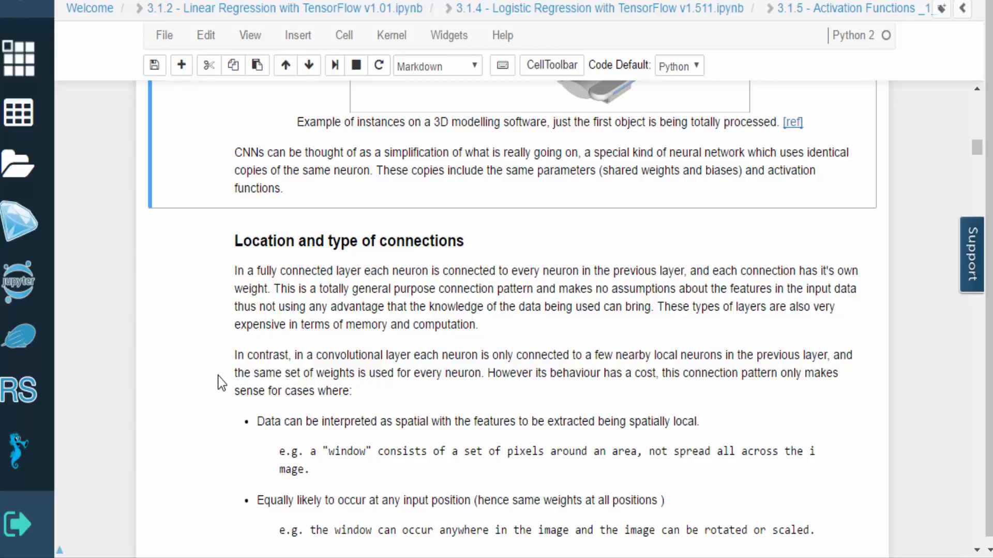
scroll("down", 3)
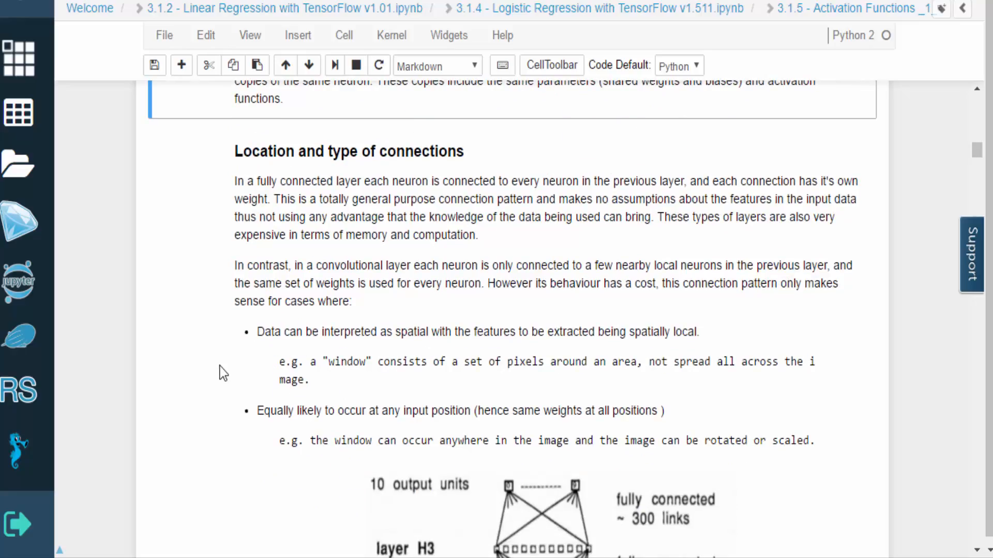
mouse_move(226, 409)
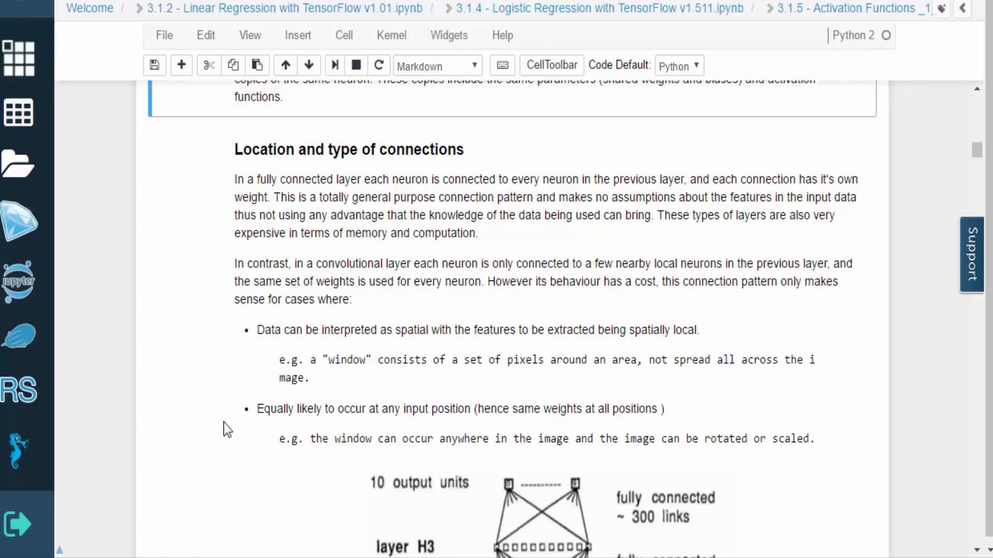
scroll("down", 3)
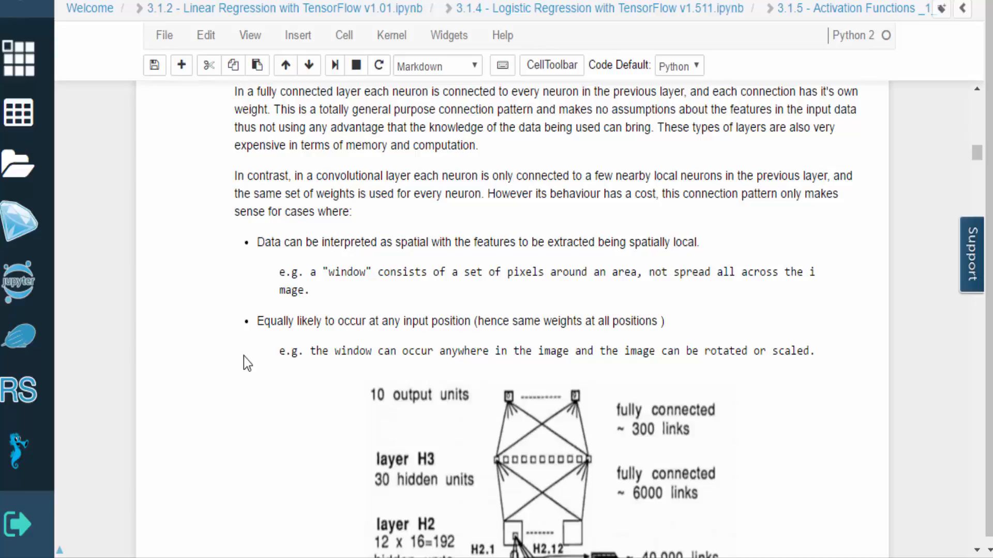
scroll("down", 3)
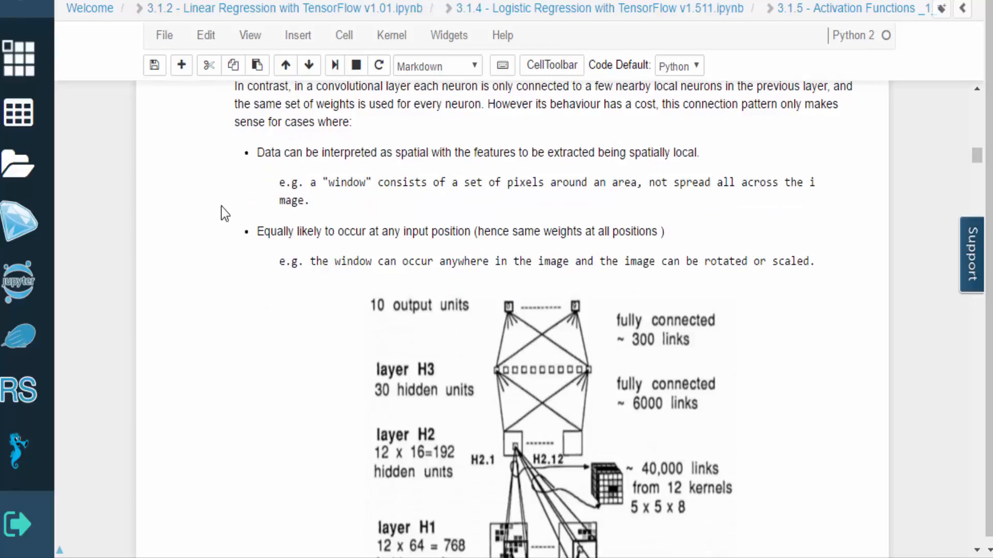
mouse_move(231, 237)
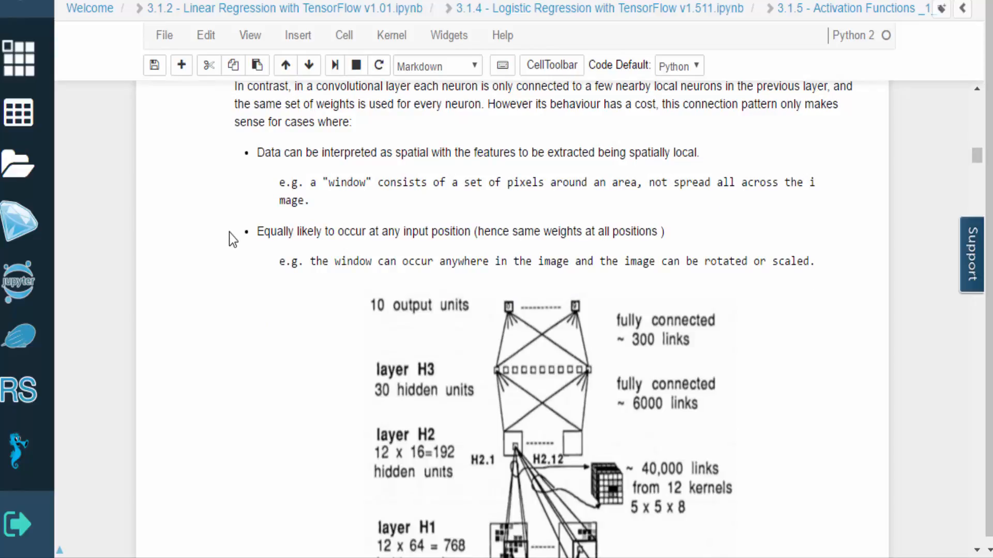
mouse_move(237, 206)
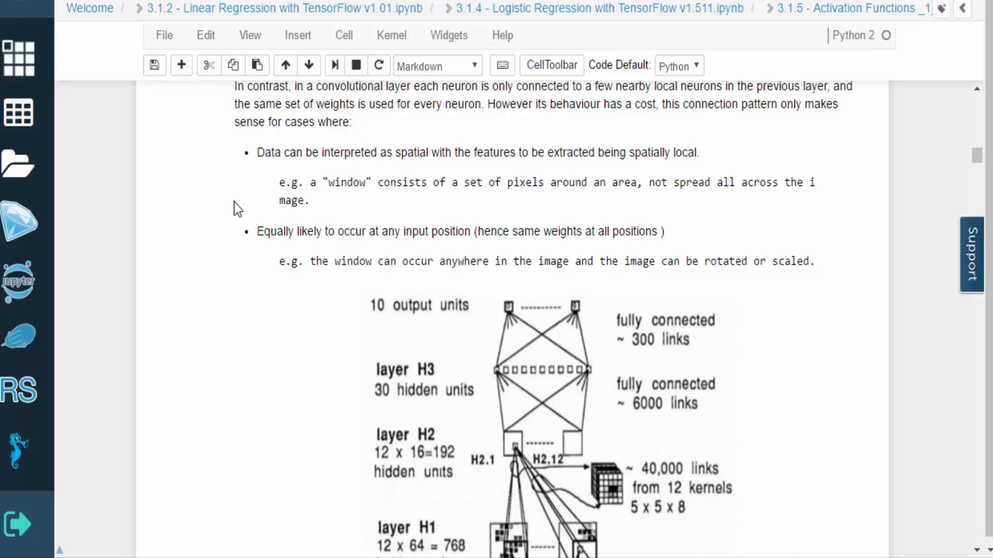
mouse_move(244, 318)
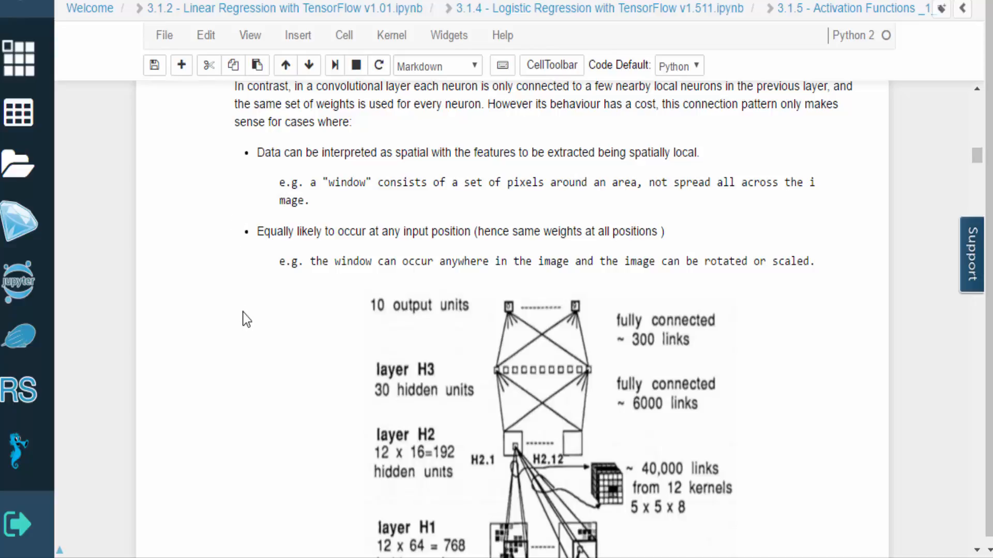
scroll("down", 3)
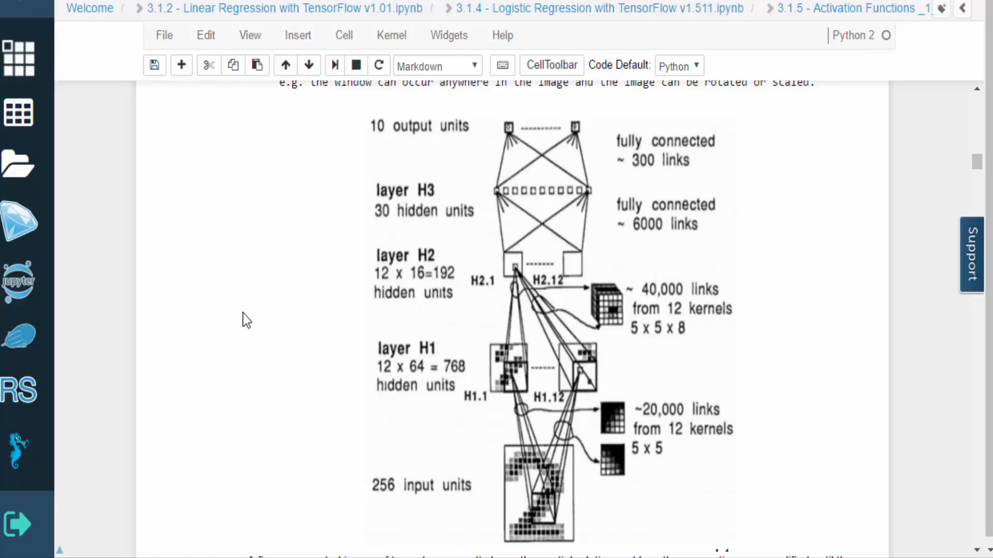
scroll("down", 3)
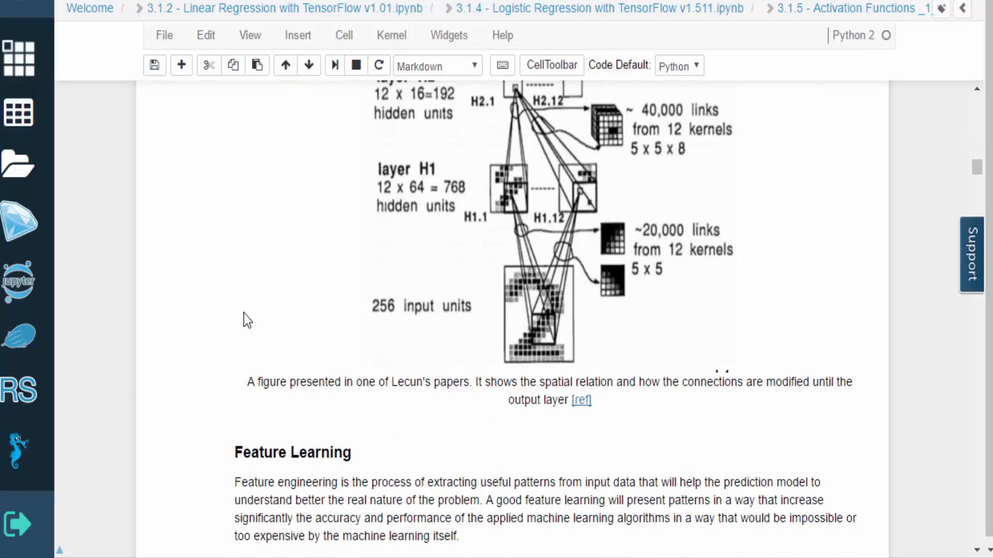
scroll("down", 3)
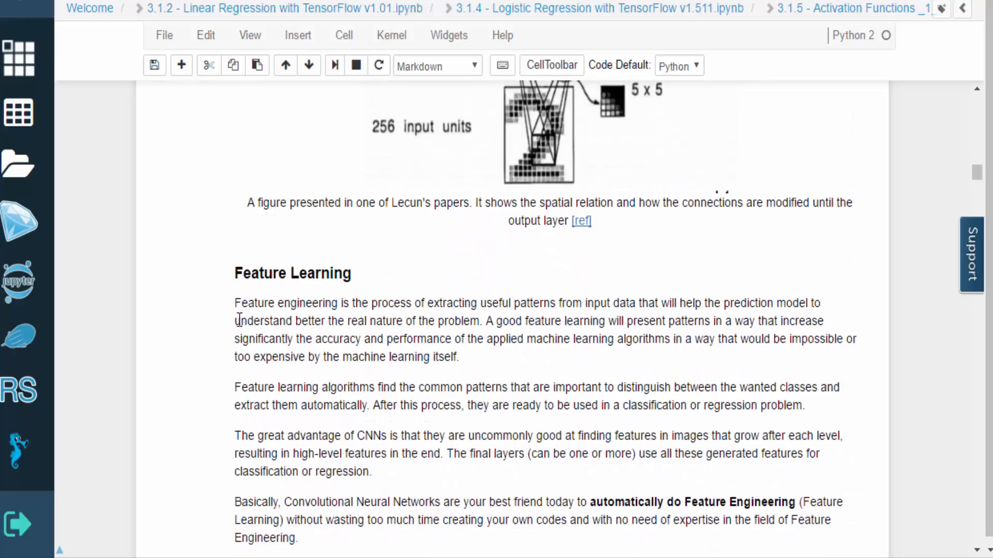
mouse_move(231, 349)
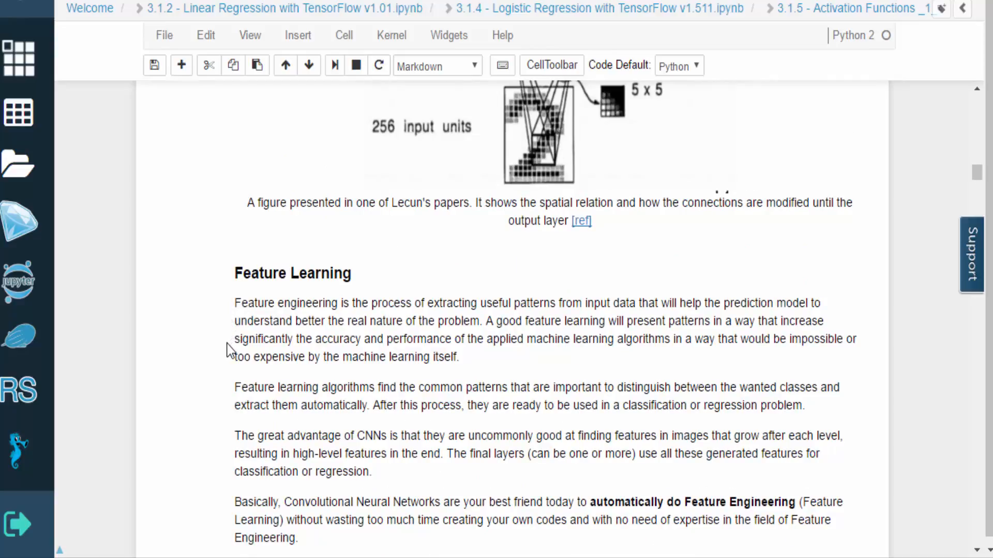
mouse_move(217, 386)
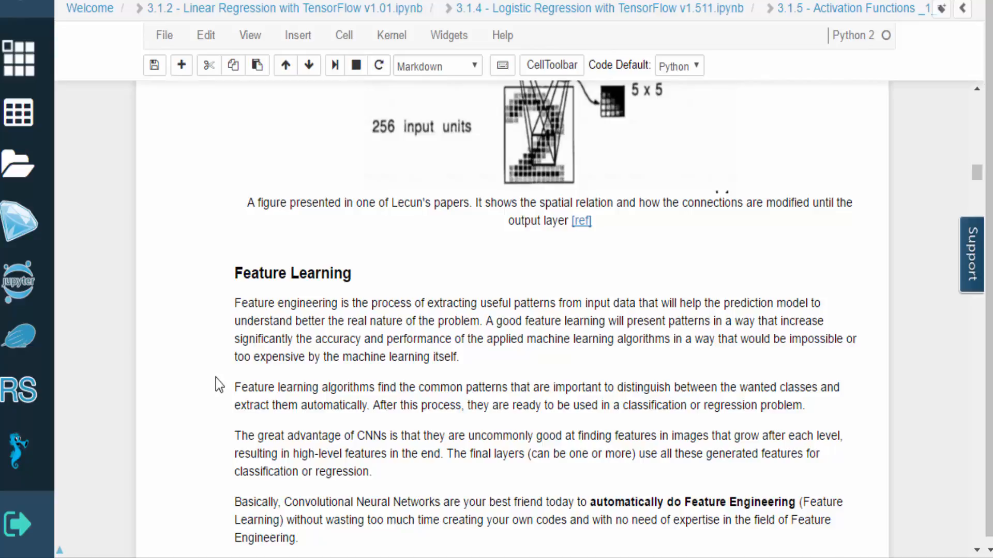
mouse_move(215, 468)
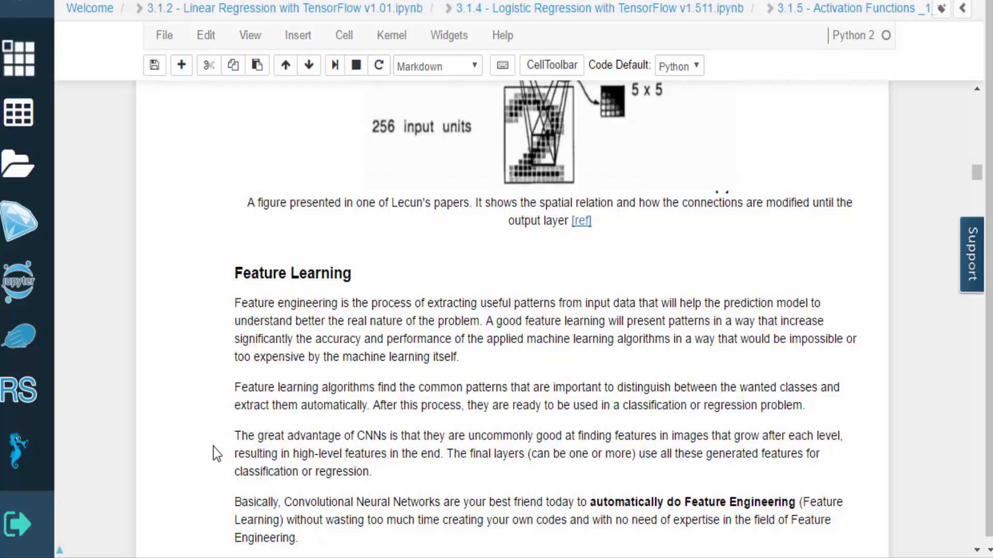
scroll("down", 3)
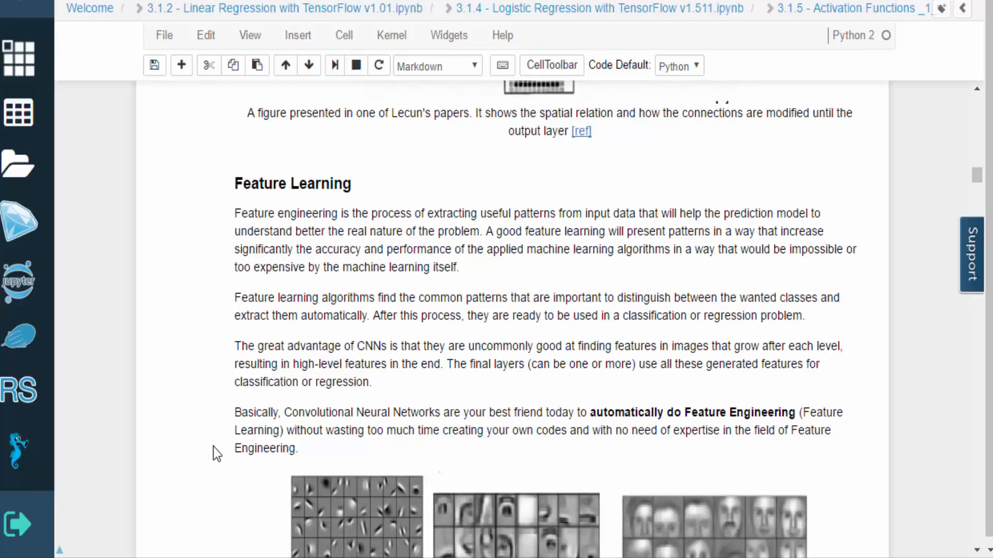
scroll("down", 3)
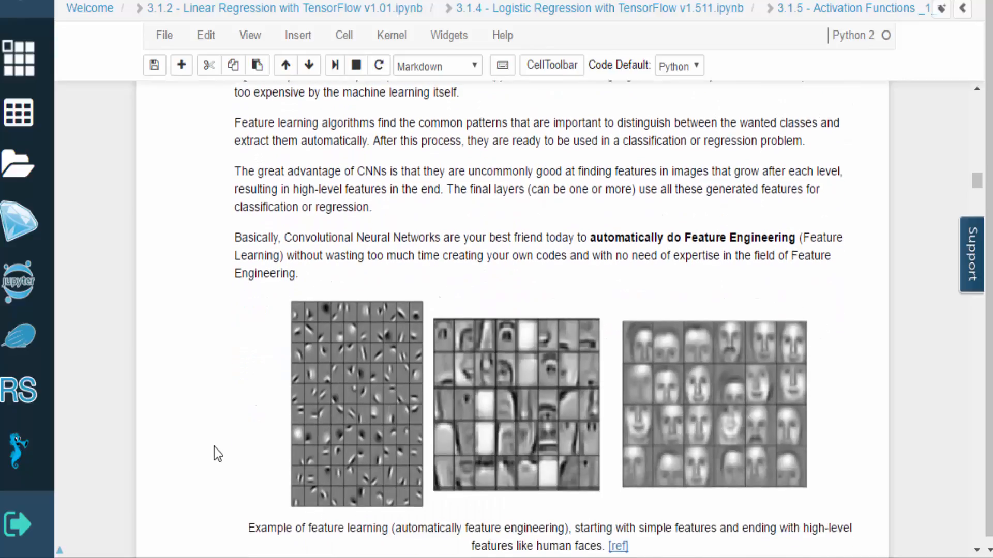
scroll("down", 3)
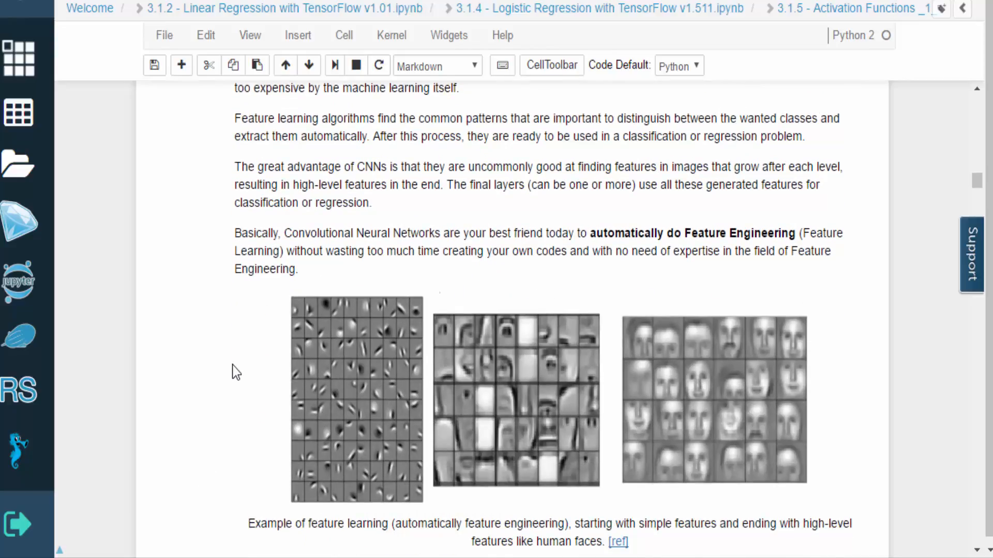
mouse_move(236, 460)
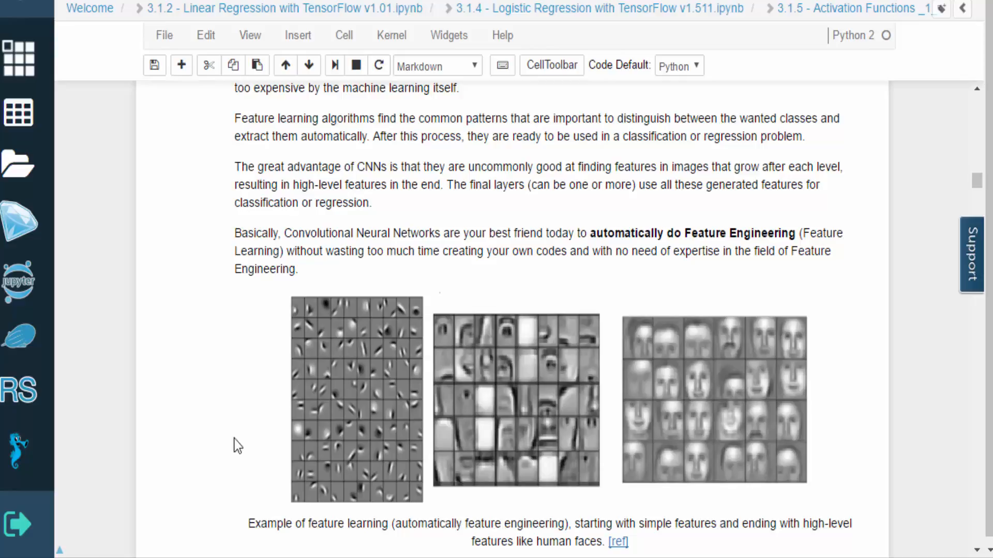
mouse_move(423, 524)
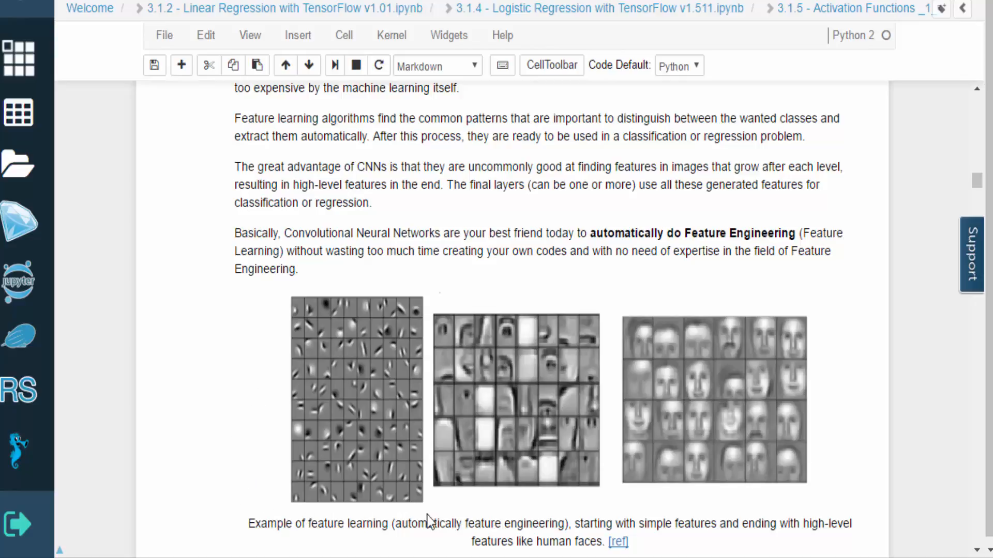
mouse_move(877, 550)
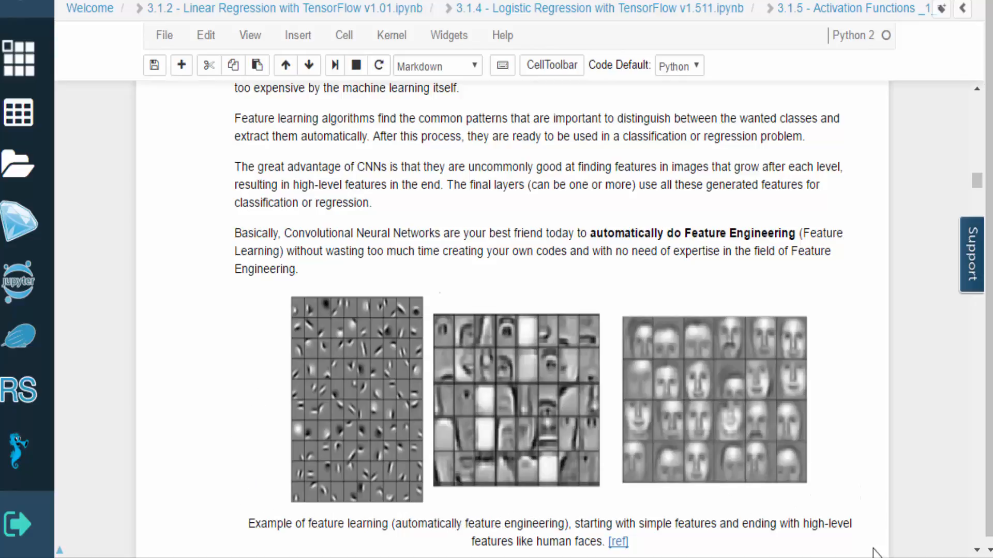
scroll("down", 3)
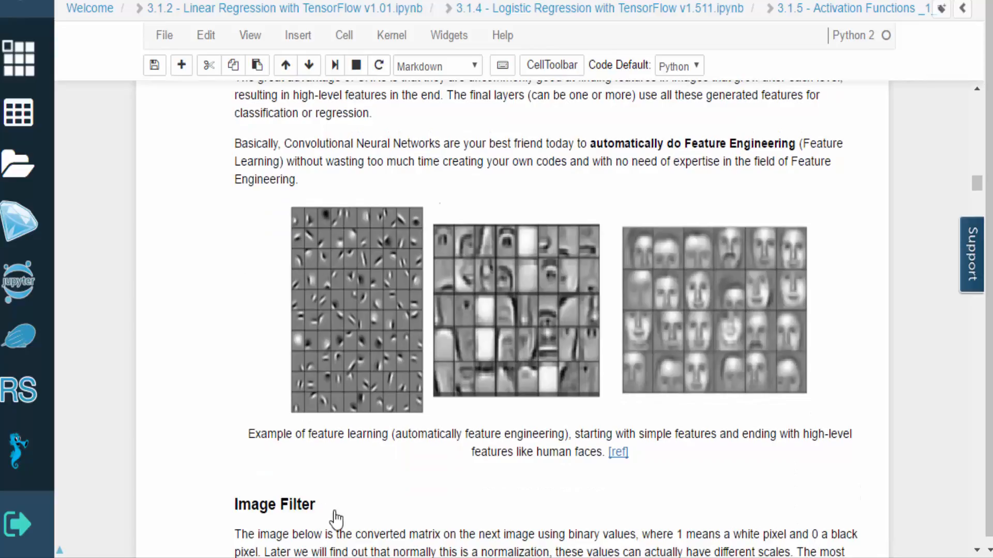
mouse_move(222, 467)
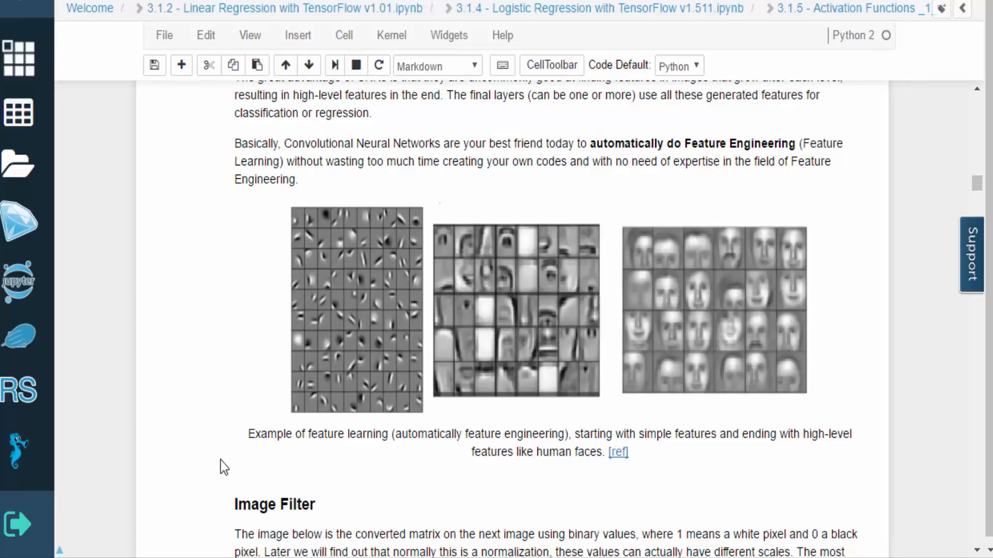
scroll("down", 3)
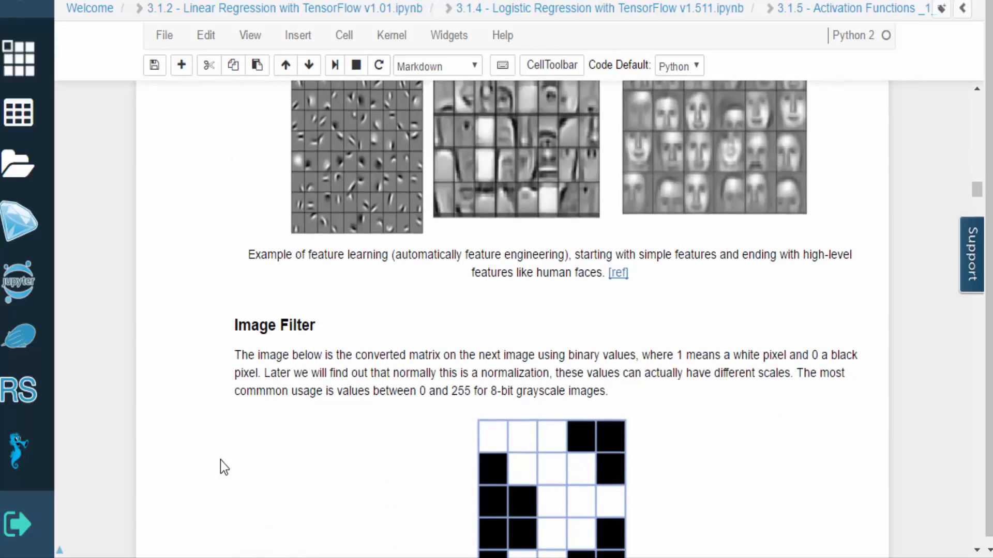
scroll("down", 3)
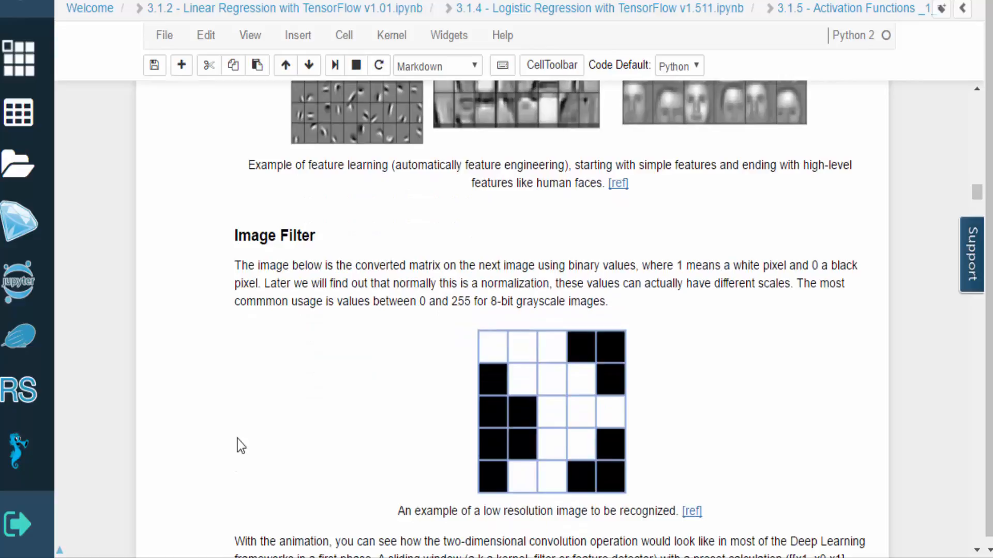
mouse_move(234, 463)
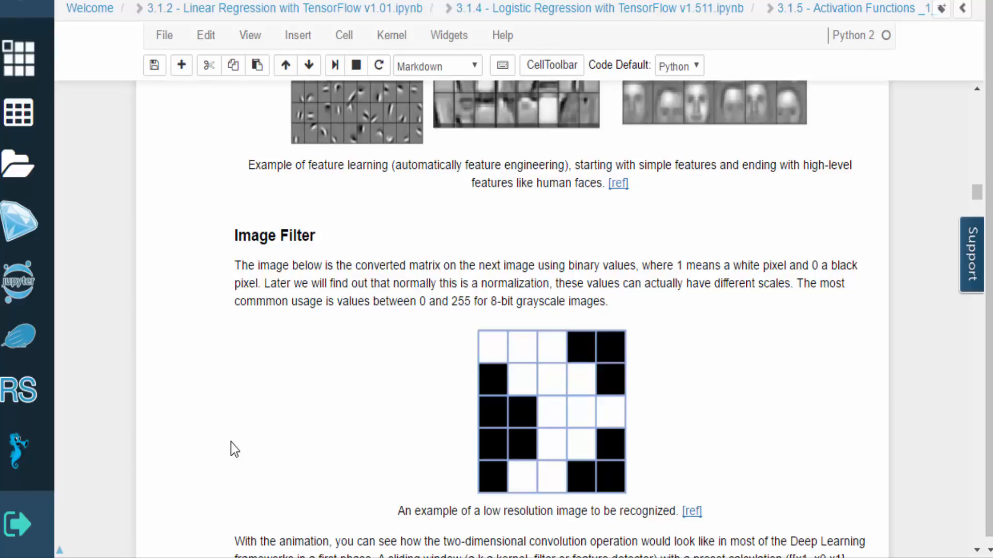
scroll("down", 3)
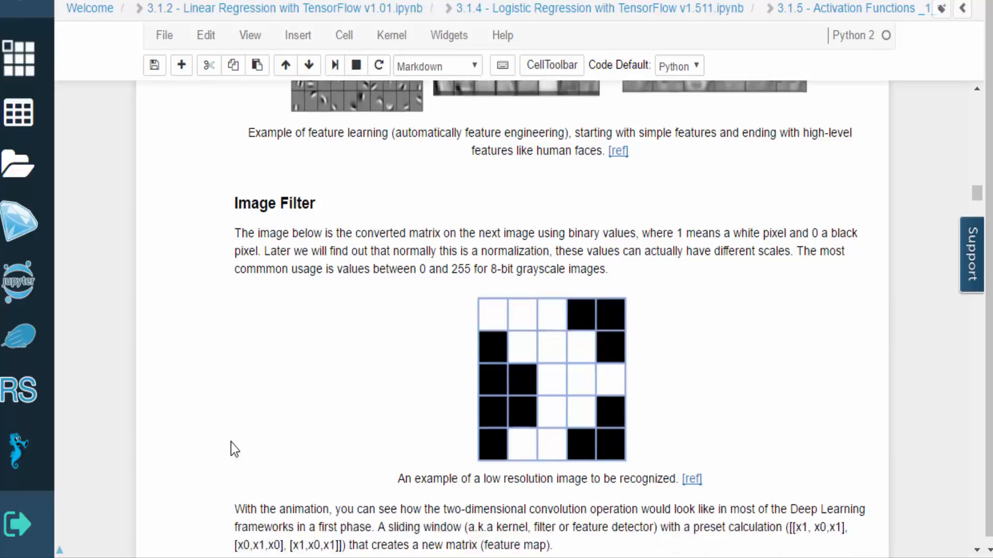
scroll("down", 3)
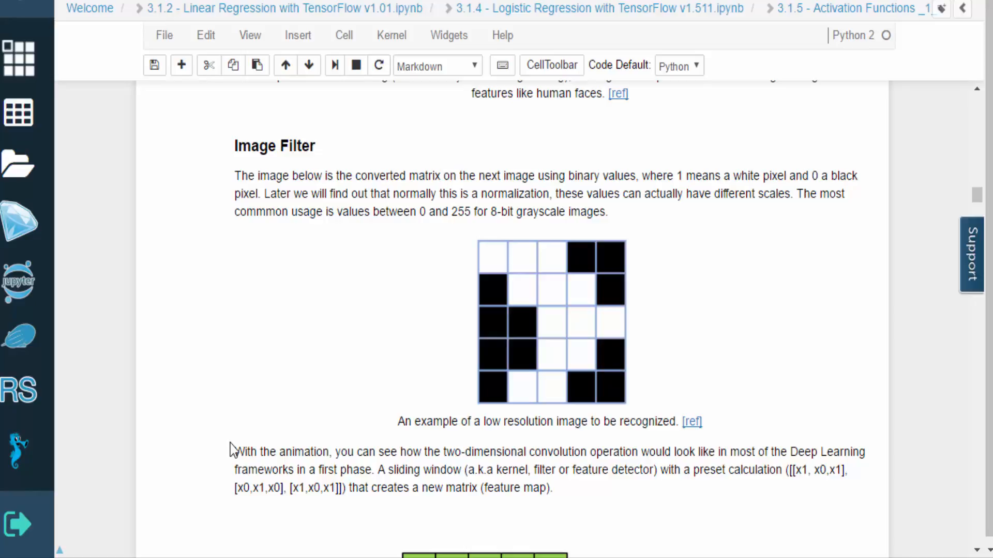
scroll("down", 3)
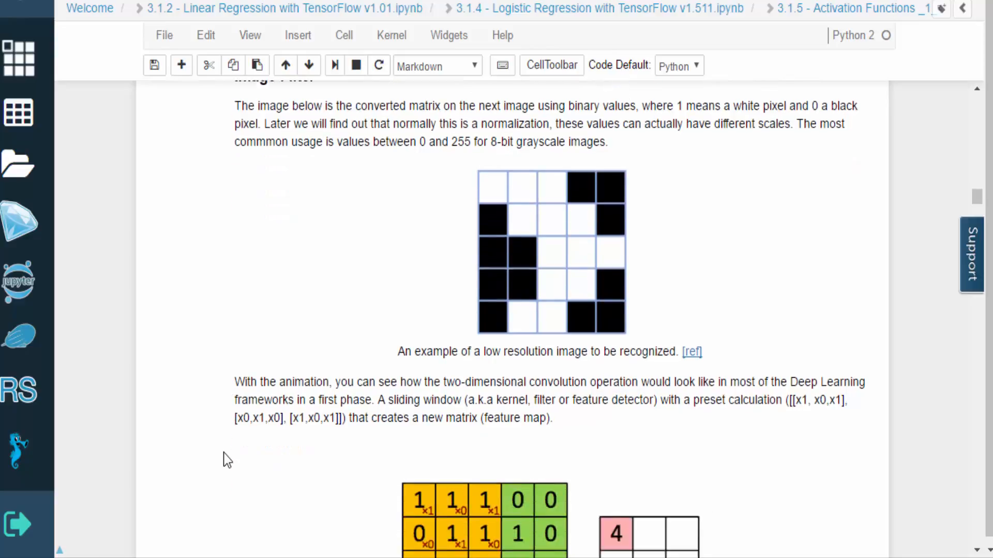
scroll("down", 3)
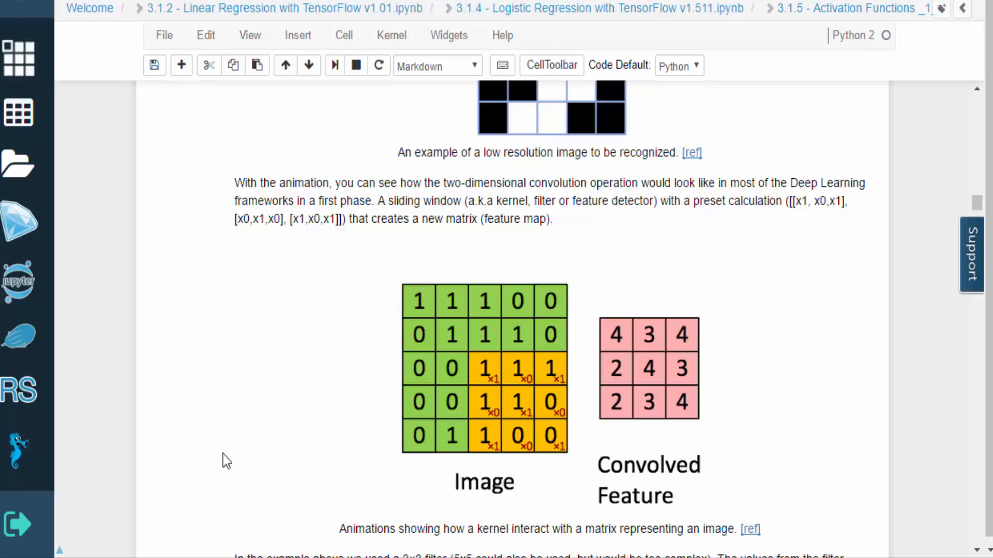
scroll("down", 3)
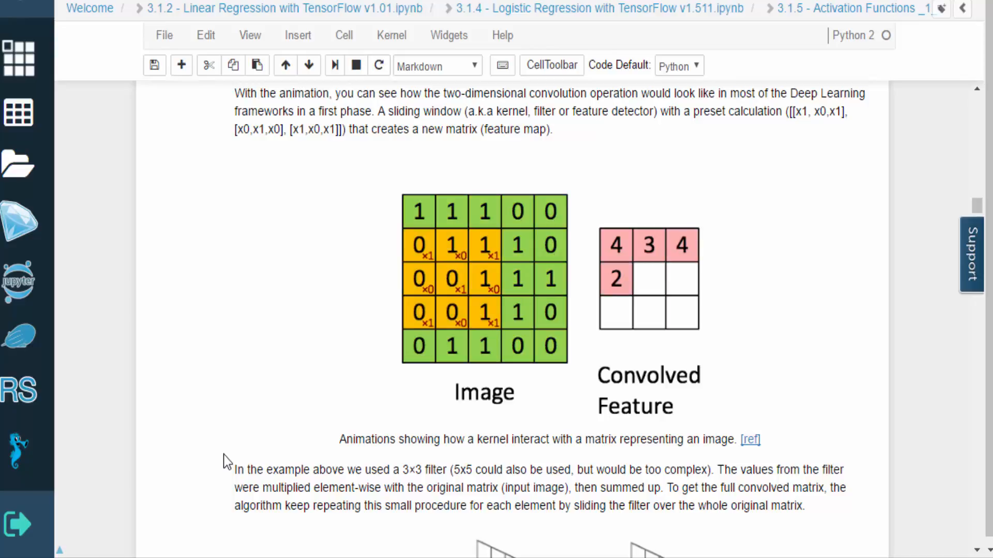
scroll("down", 3)
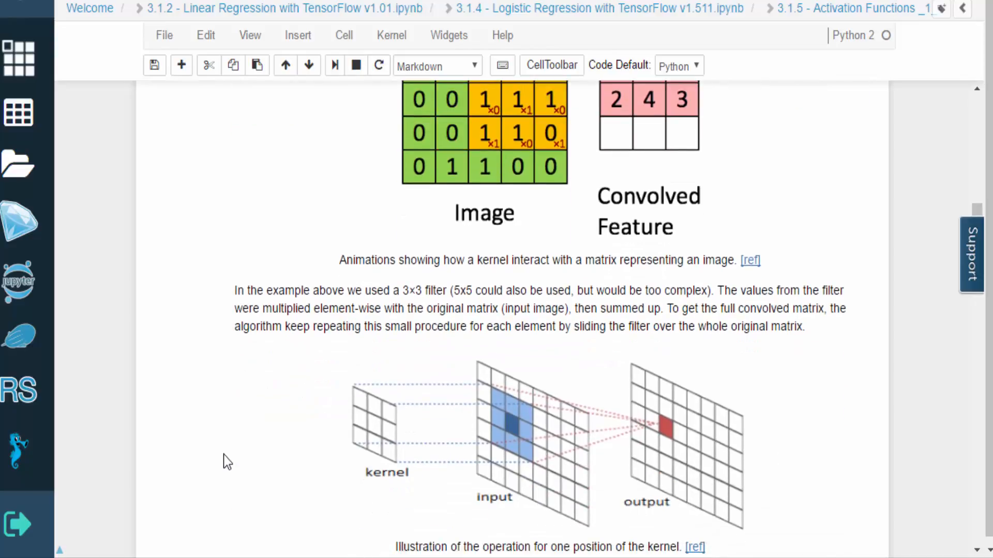
scroll("down", 3)
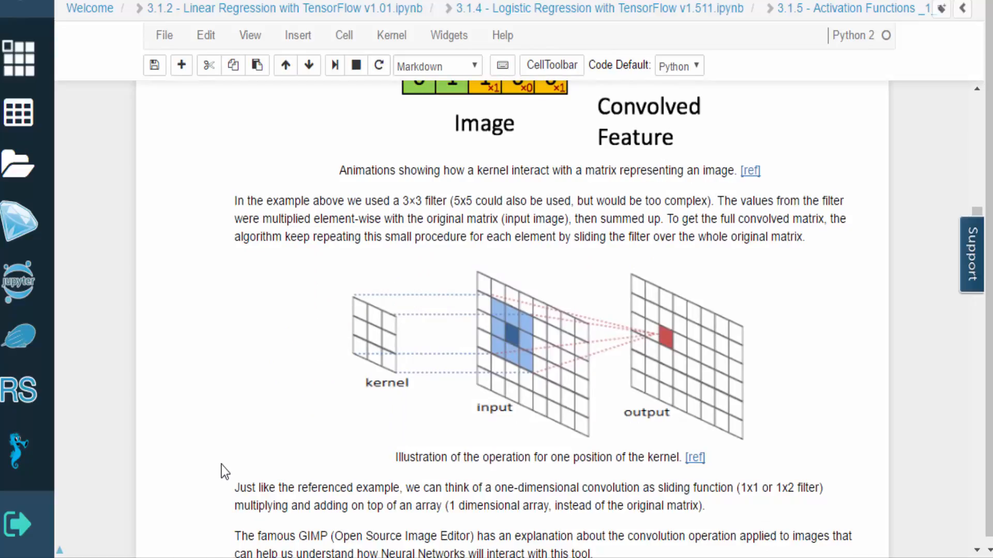
scroll("down", 3)
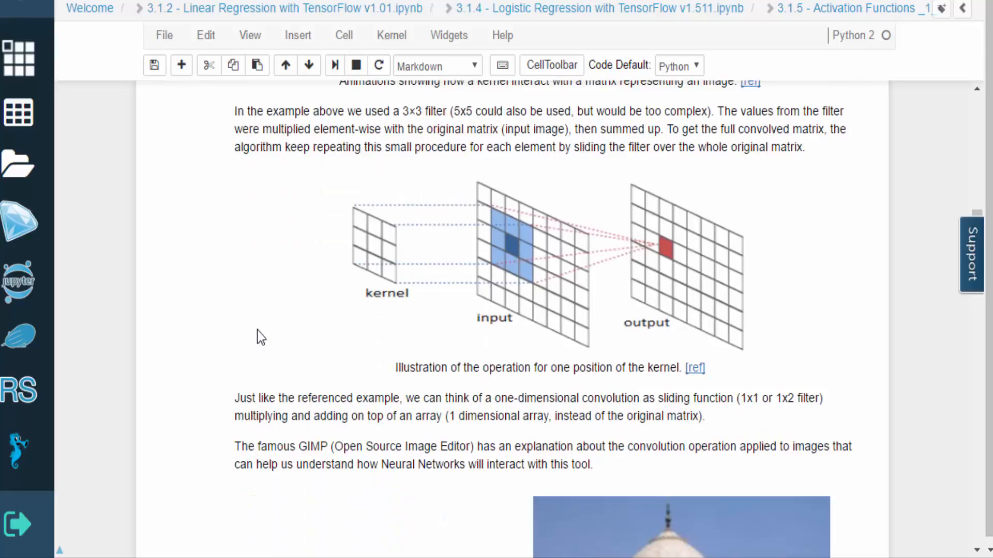
scroll("down", 3)
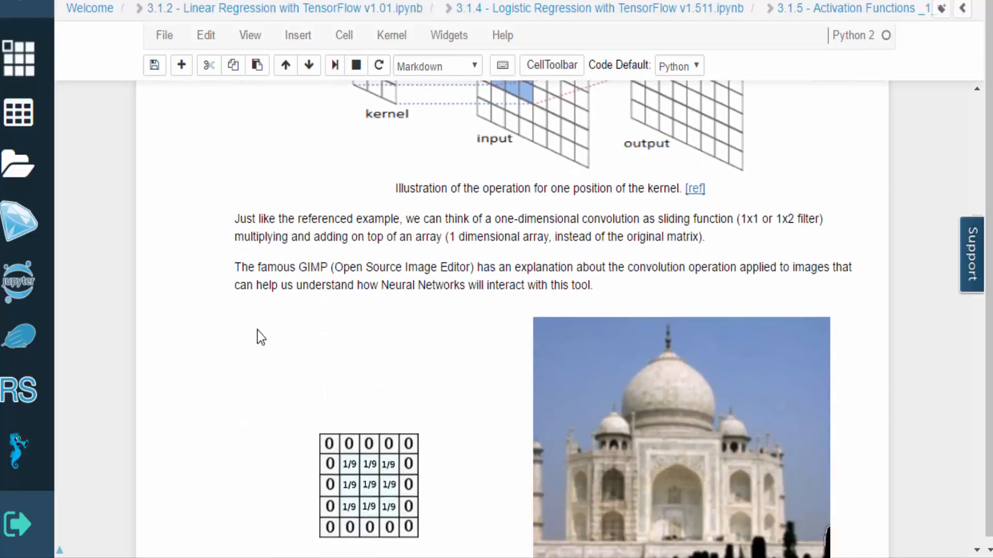
scroll("down", 3)
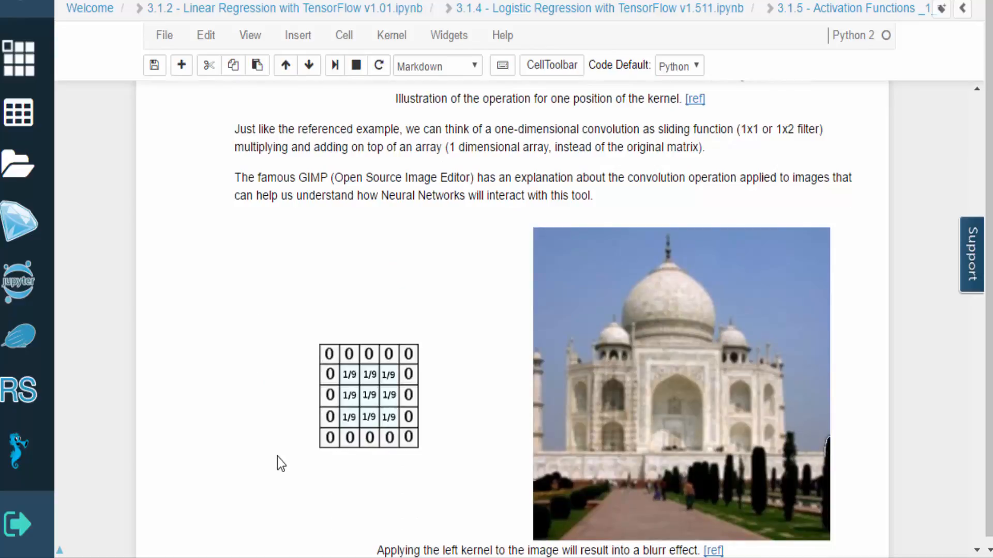
scroll("down", 3)
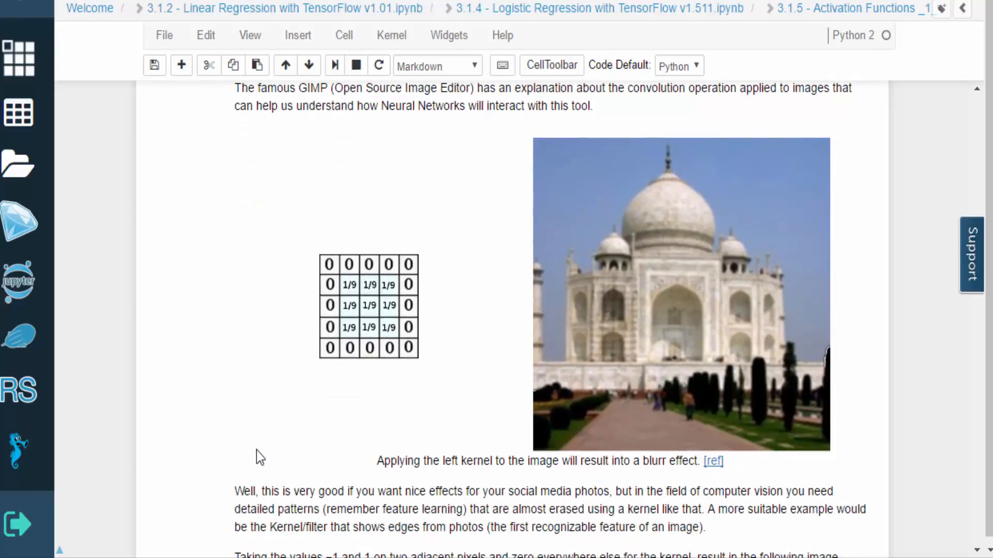
mouse_move(204, 534)
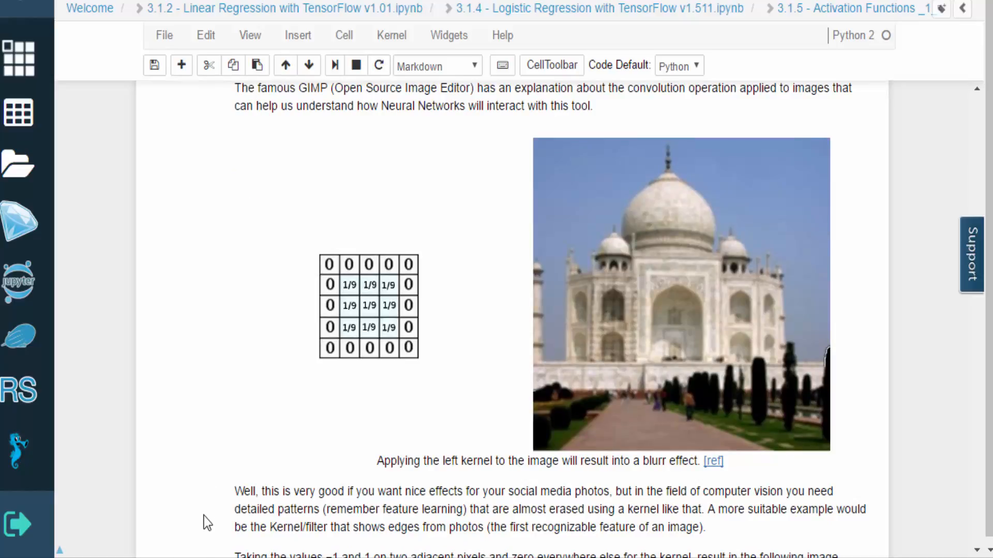
scroll("down", 3)
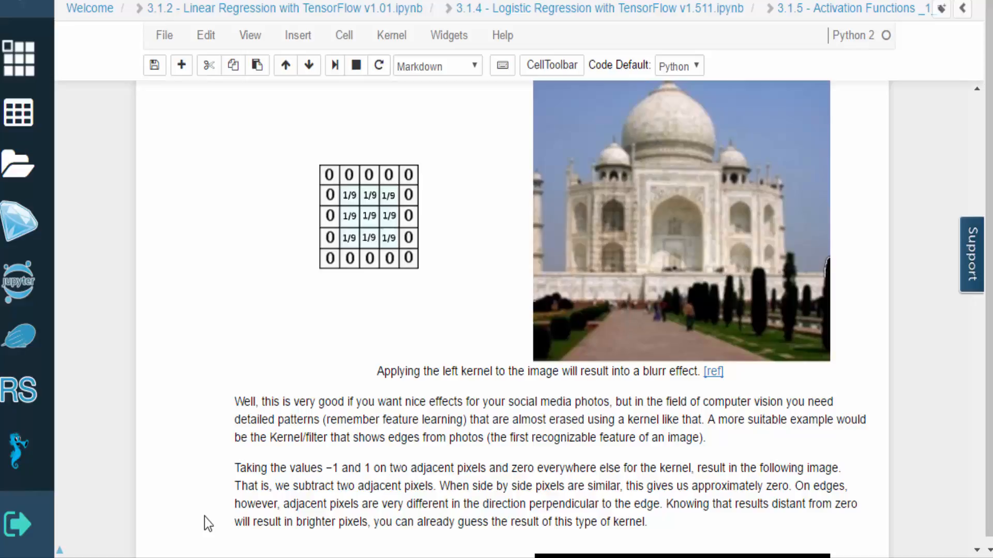
scroll("down", 3)
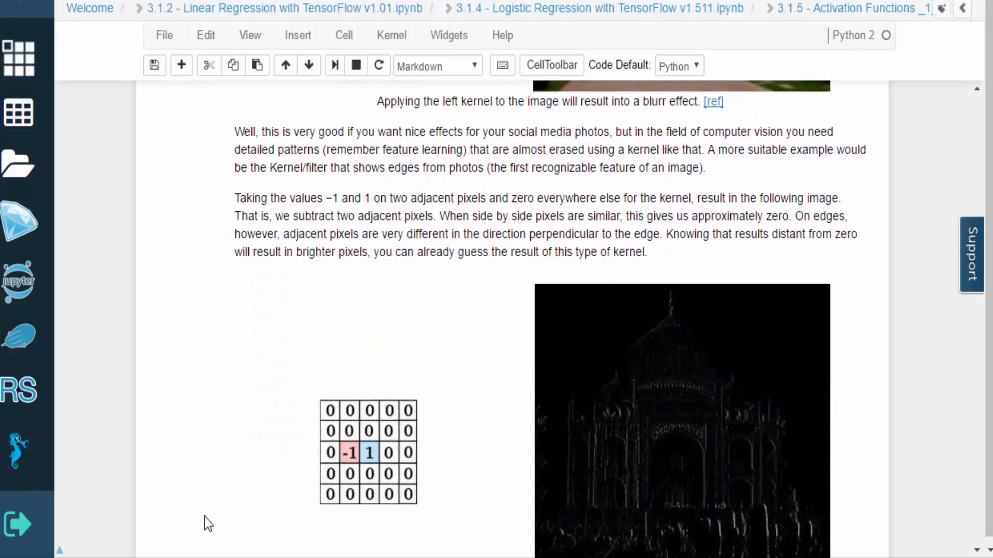
scroll("down", 3)
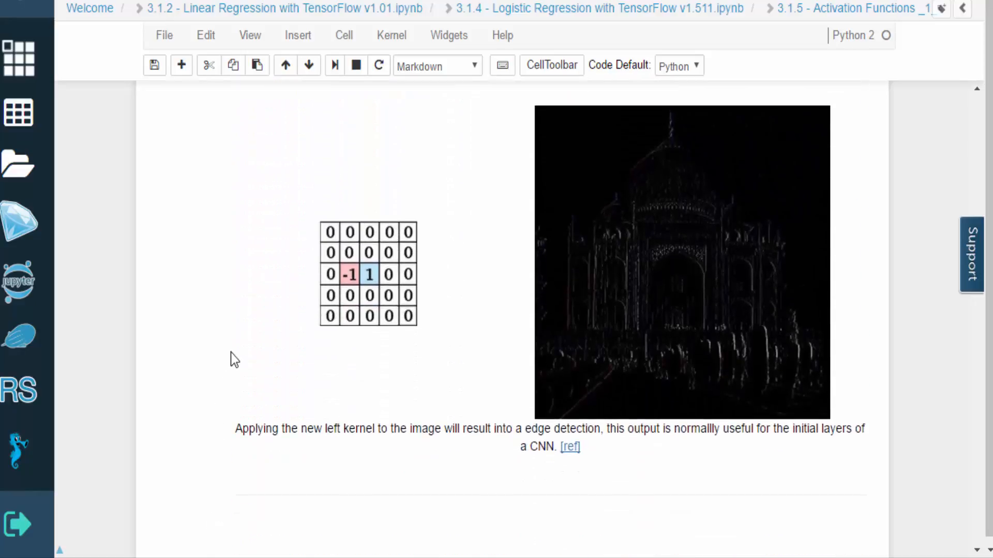
mouse_move(238, 345)
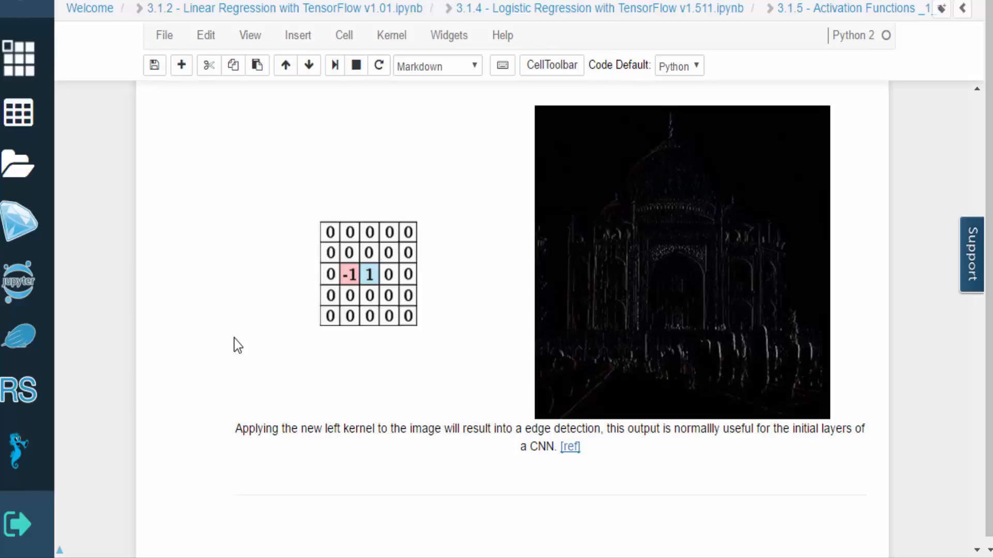
mouse_move(228, 462)
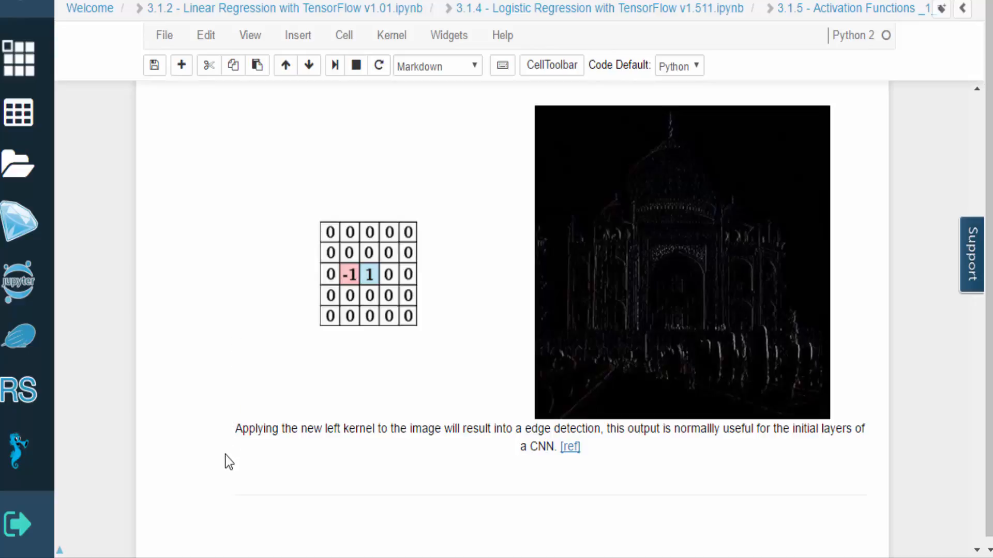